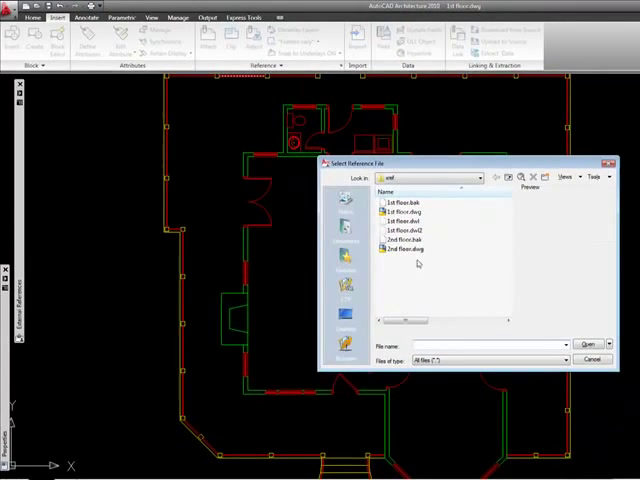
Attach '2nd floor.dwg' as an external reference over the first-floor plan
left_click(408, 250)
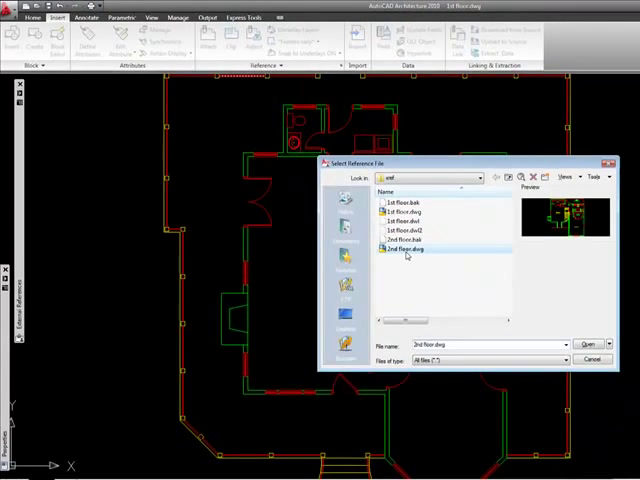
left_click(588, 344)
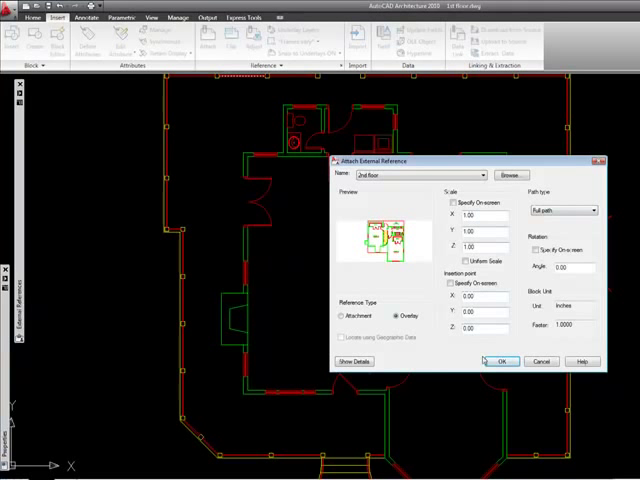
left_click(502, 360)
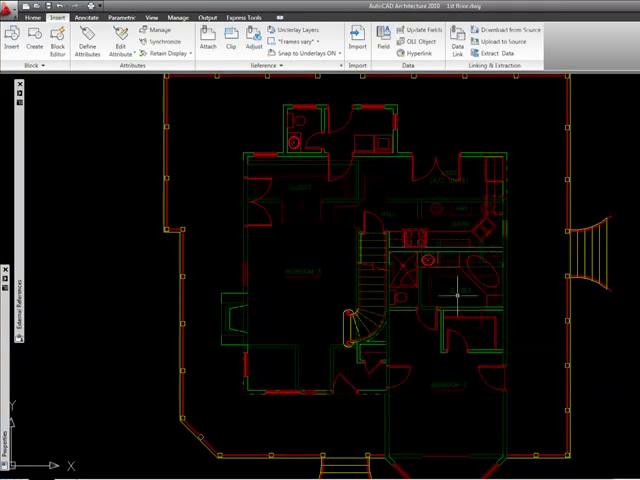
scroll("up", 3)
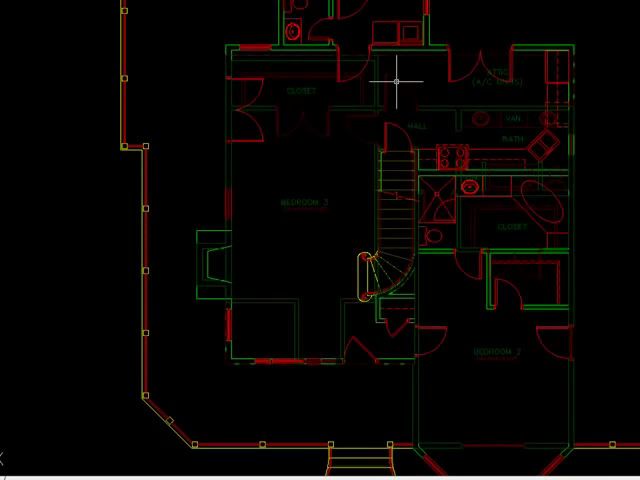
mouse_move(384, 64)
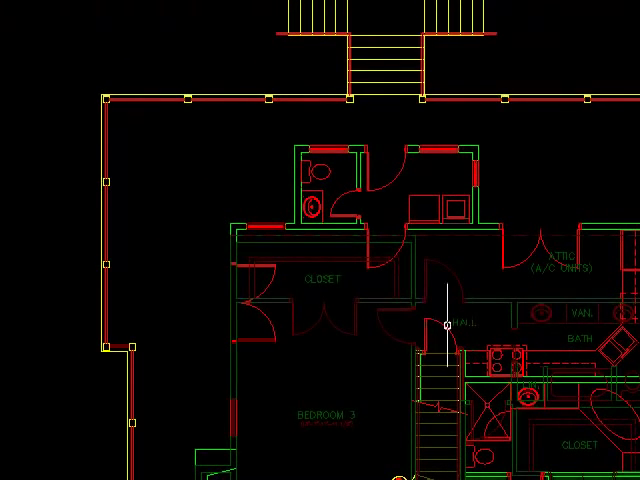
mouse_move(338, 252)
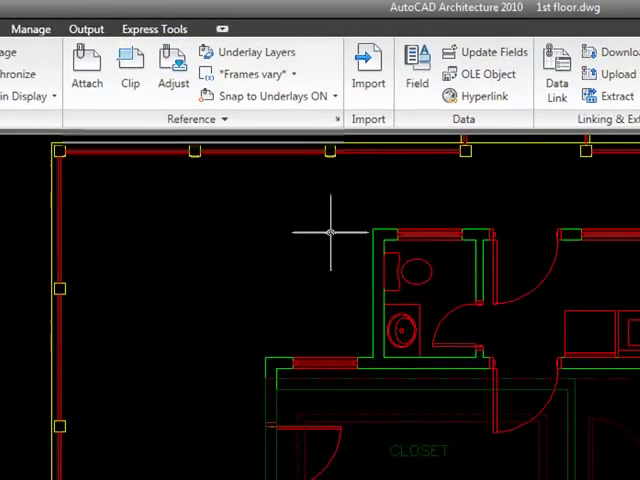
Fade the attached second-floor xref using the Reference panel's xref fade adjustment
left_click(196, 120)
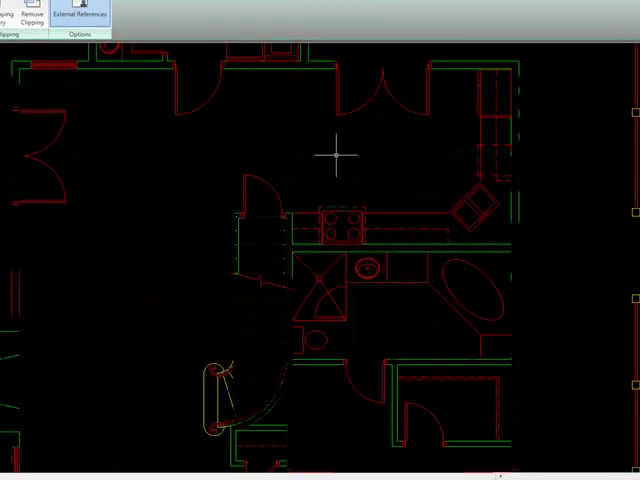
Send the second-floor xref to the back of the draw order, behind the first-floor walls
right_click(340, 156)
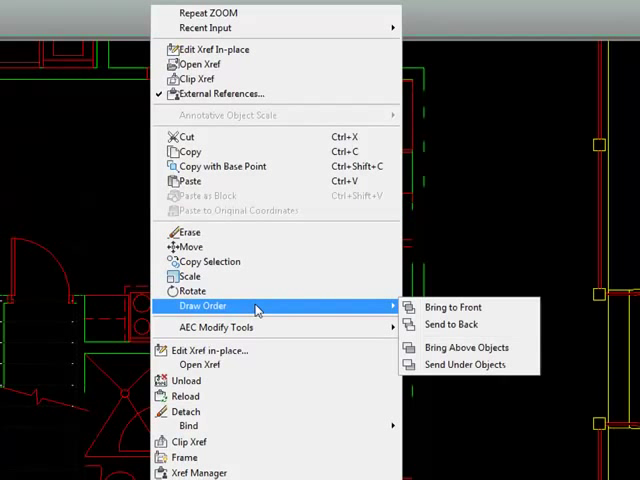
mouse_move(450, 324)
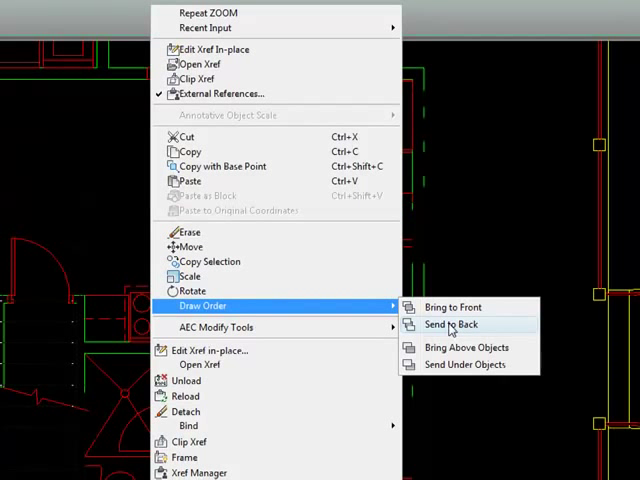
left_click(450, 324)
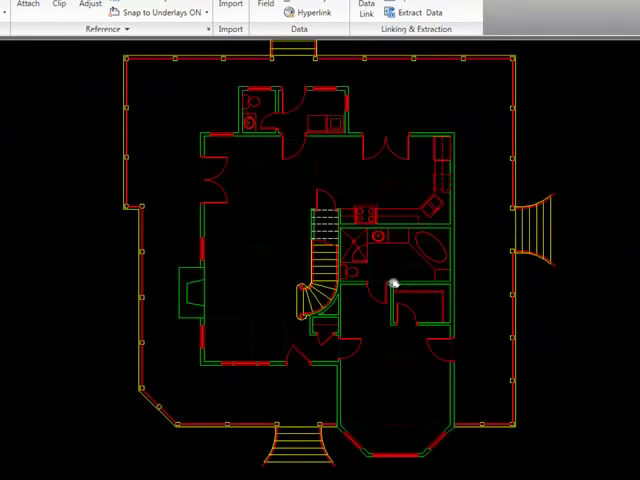
scroll("up", 3)
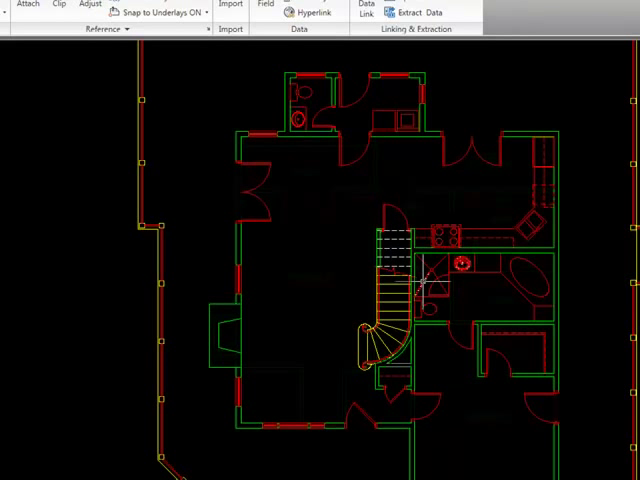
mouse_move(380, 232)
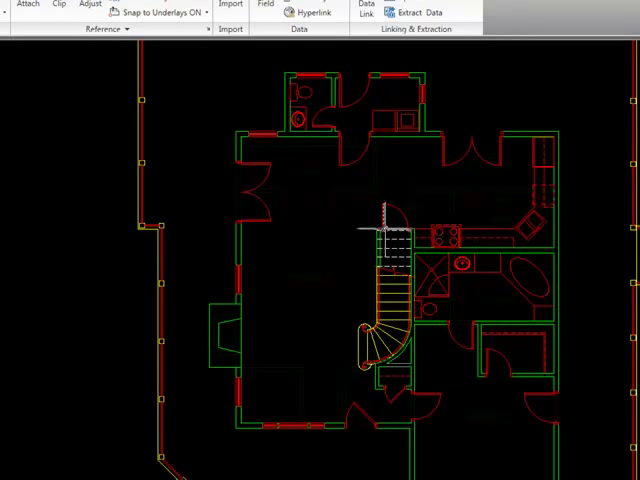